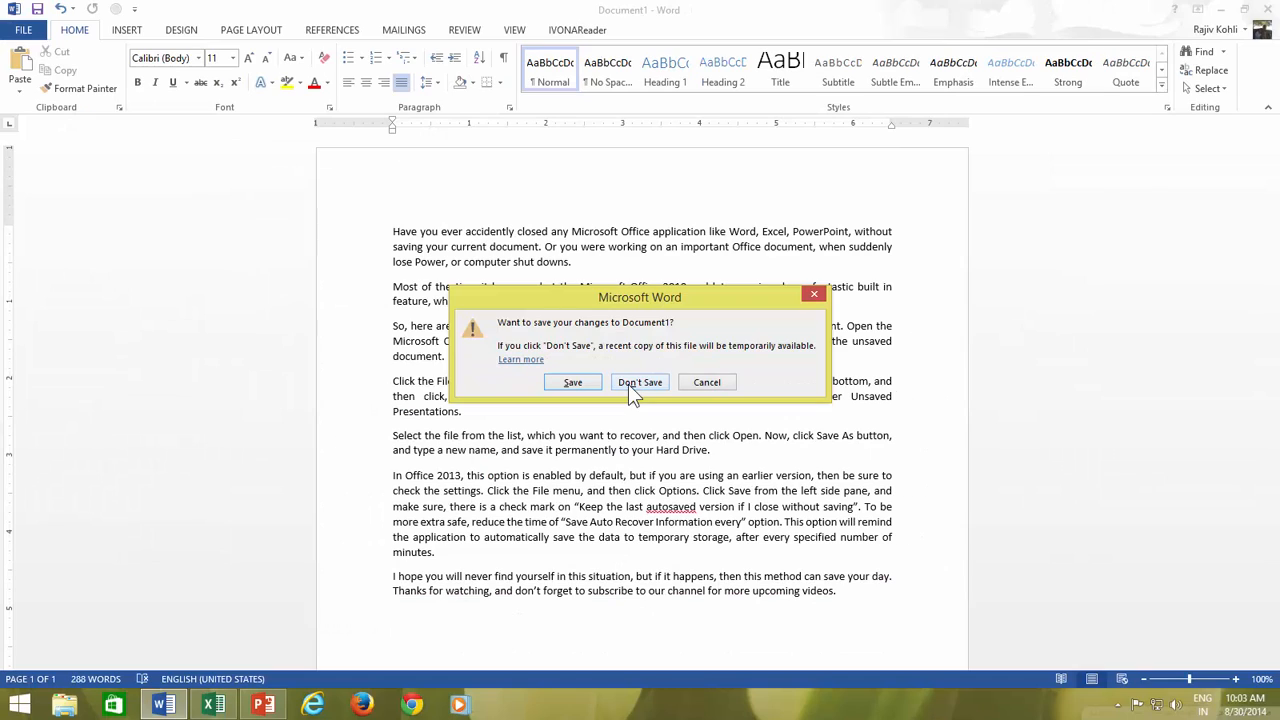
Discard the document's changes, relaunch Word and start a new blank document
click(640, 382)
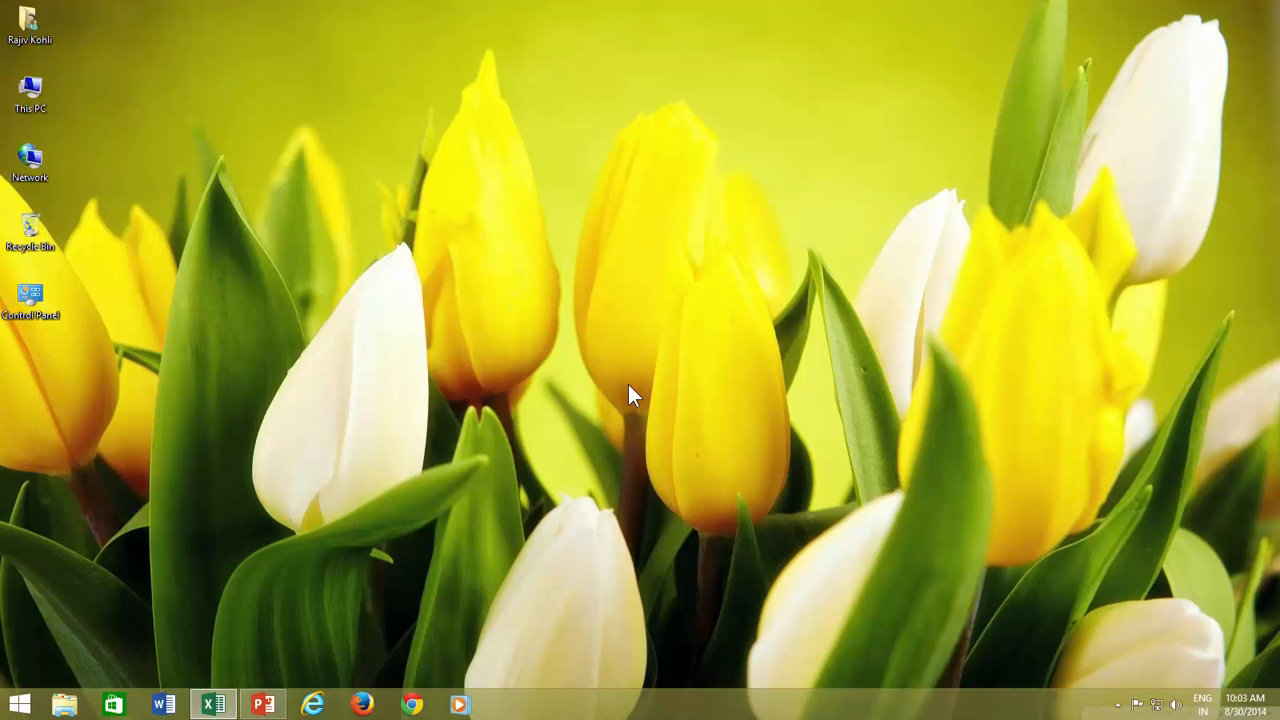
mouse_move(164, 704)
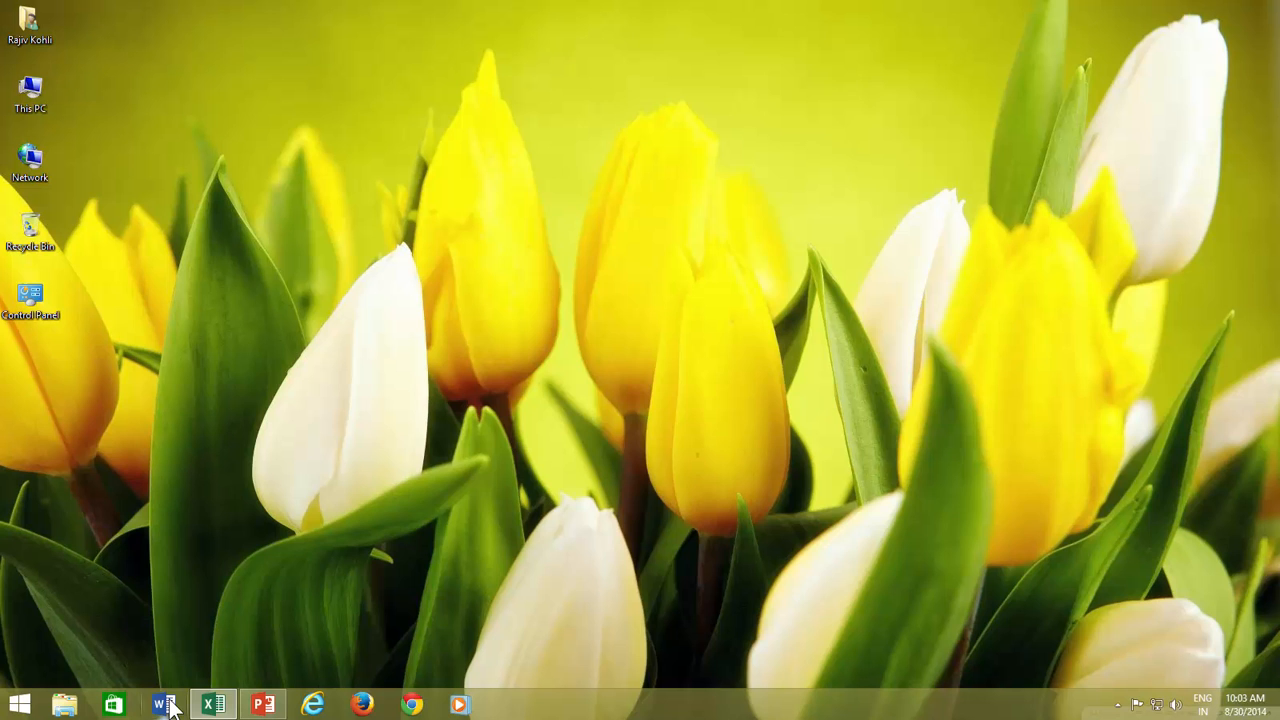
click(162, 704)
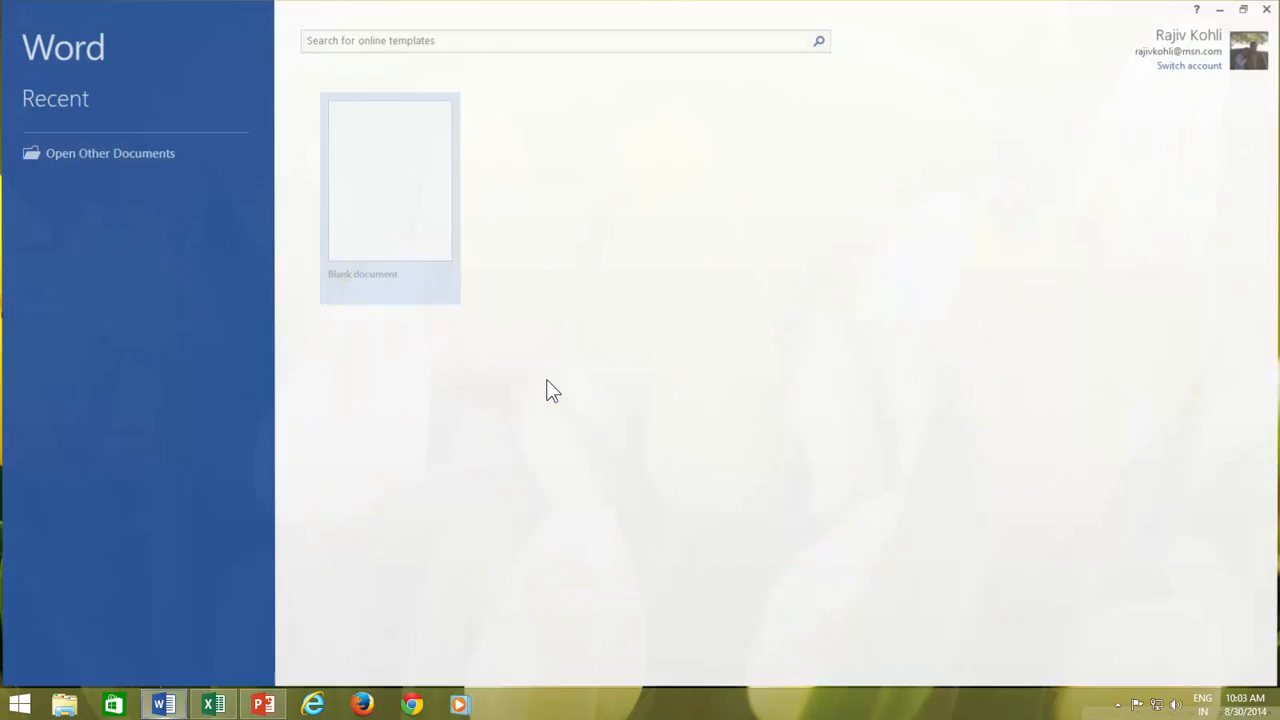
click(390, 180)
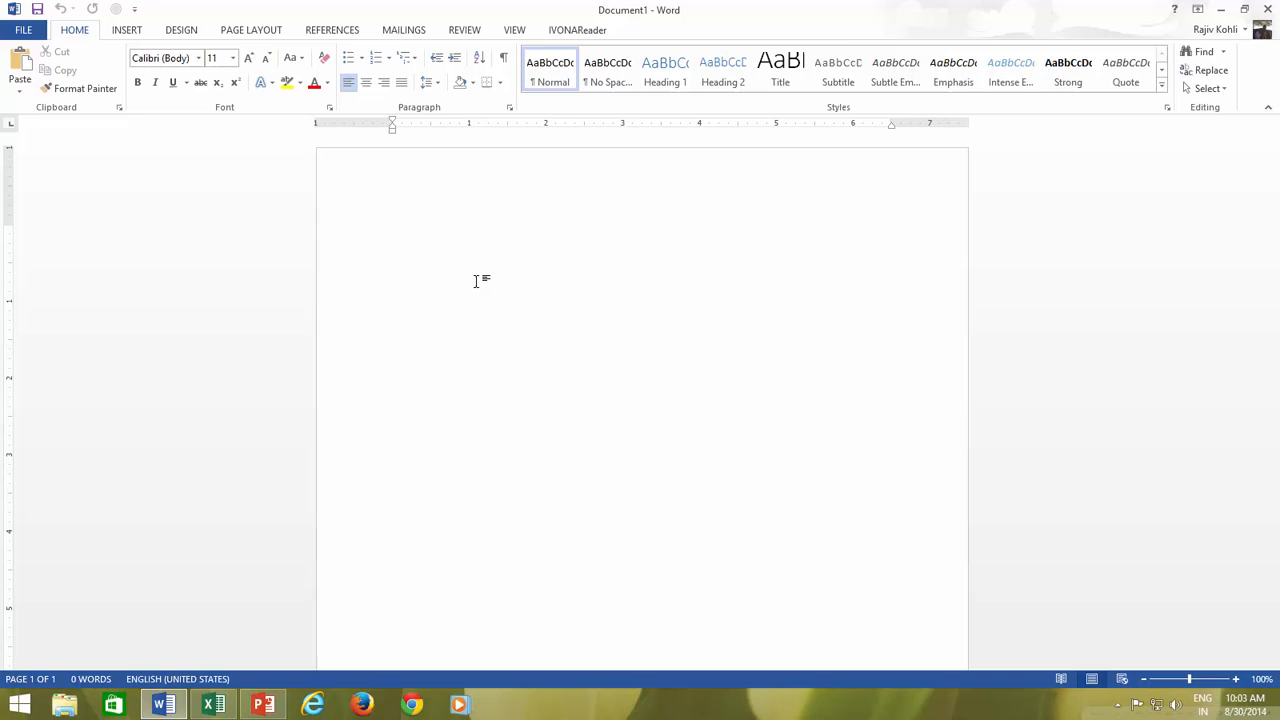
click(392, 232)
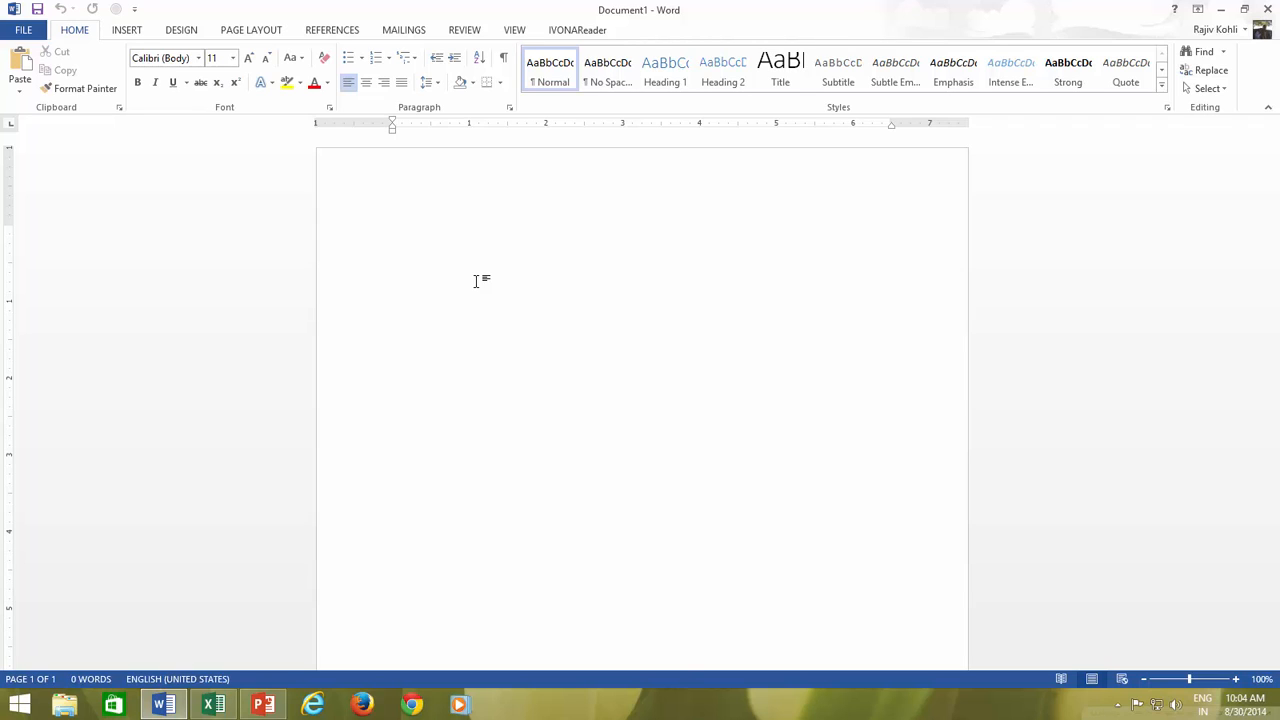
mouse_move(460, 276)
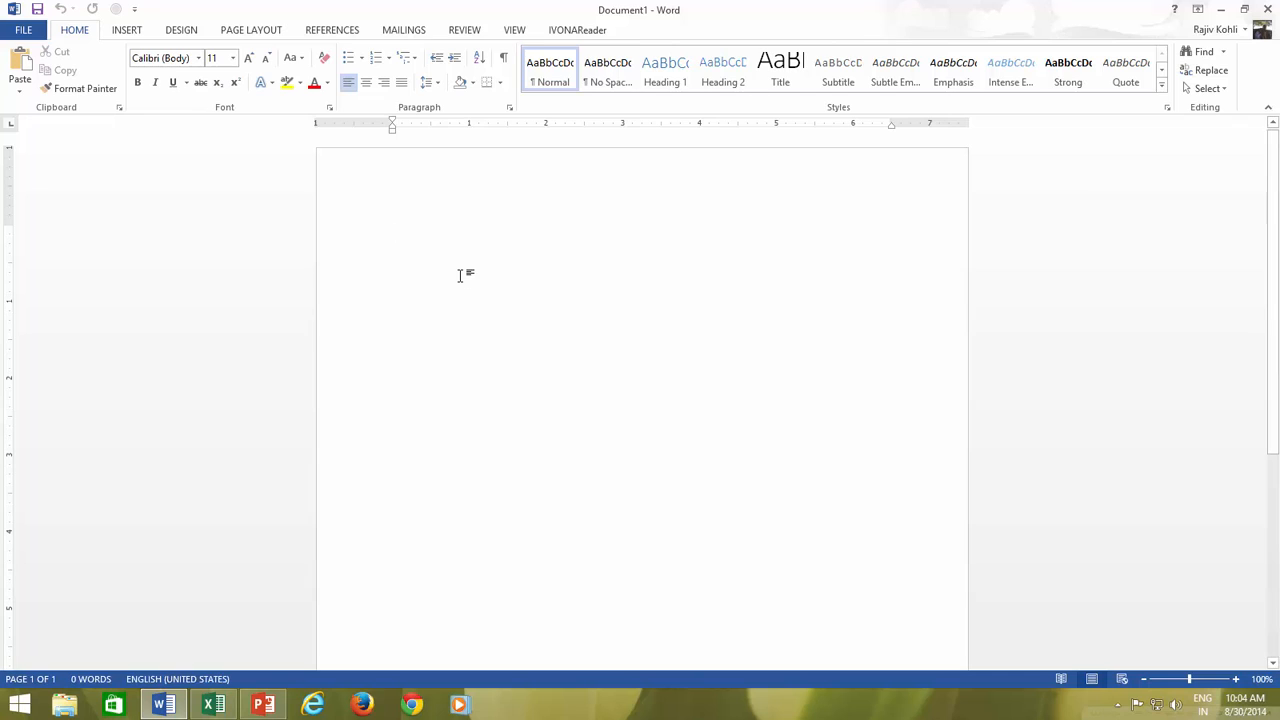
click(392, 232)
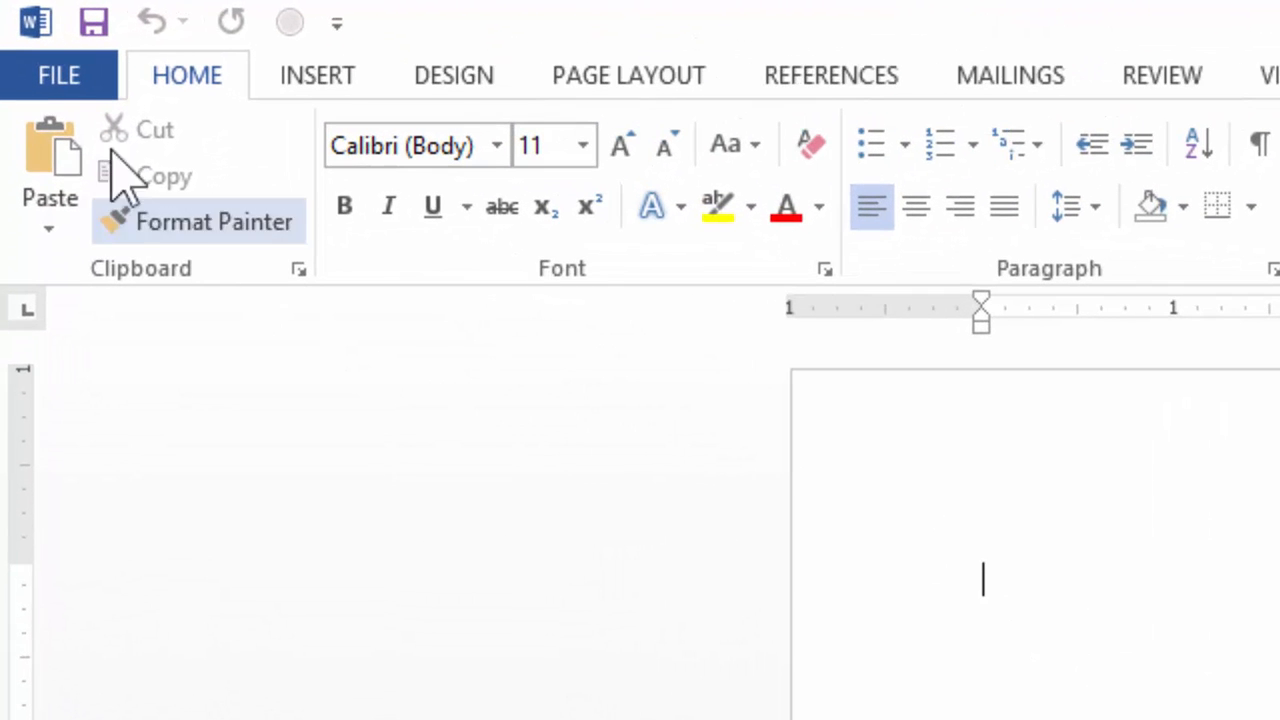
Browse to Recover Unsaved Documents at the bottom of the Recent Documents list
click(58, 74)
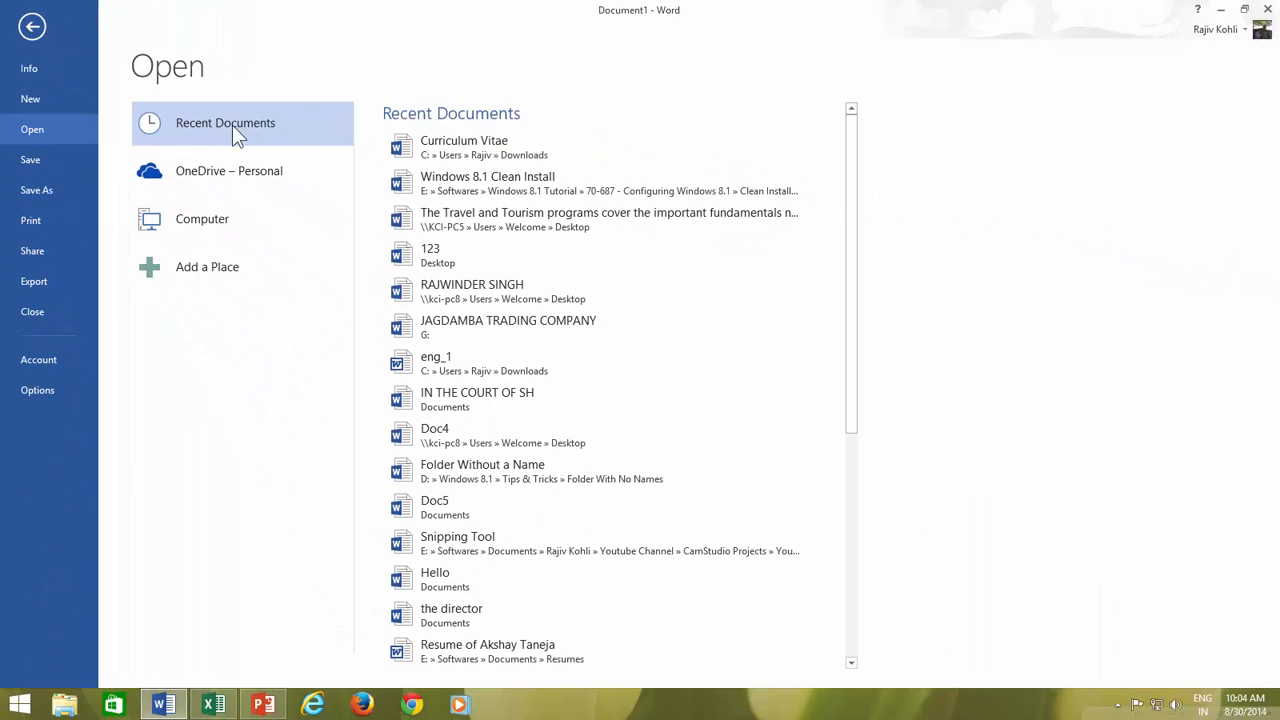
scroll(down, 3)
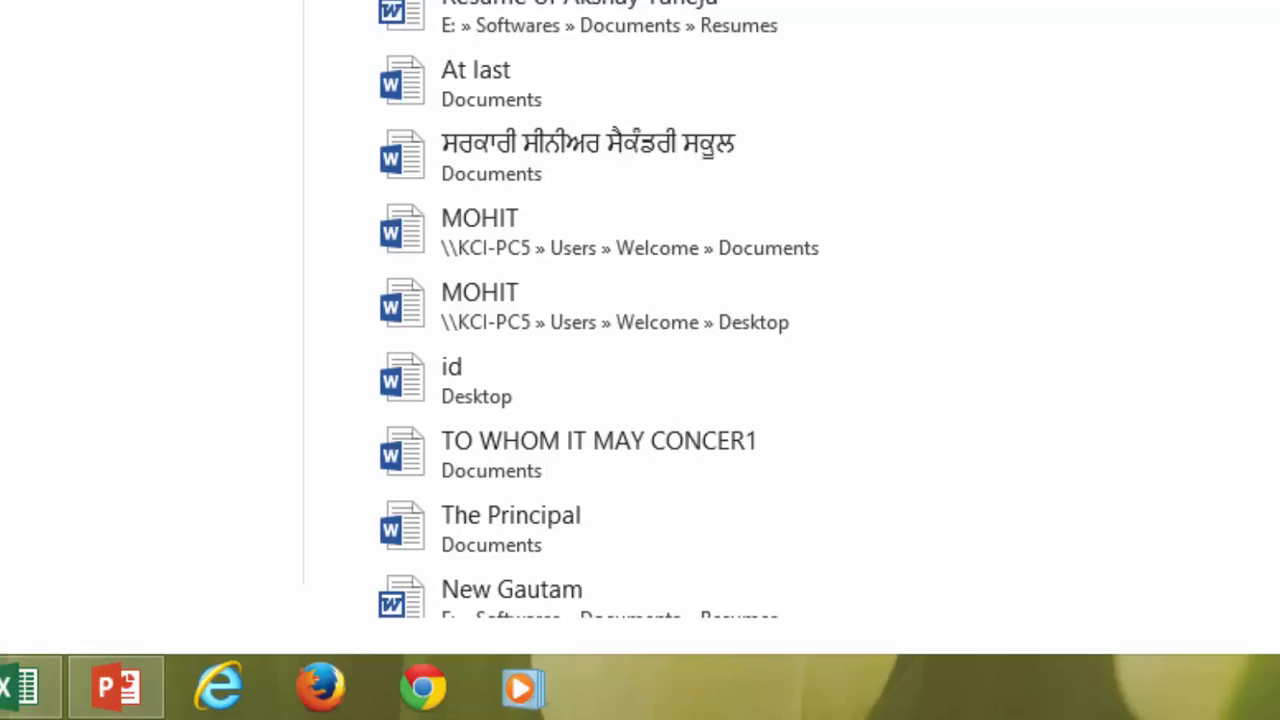
scroll(down, 3)
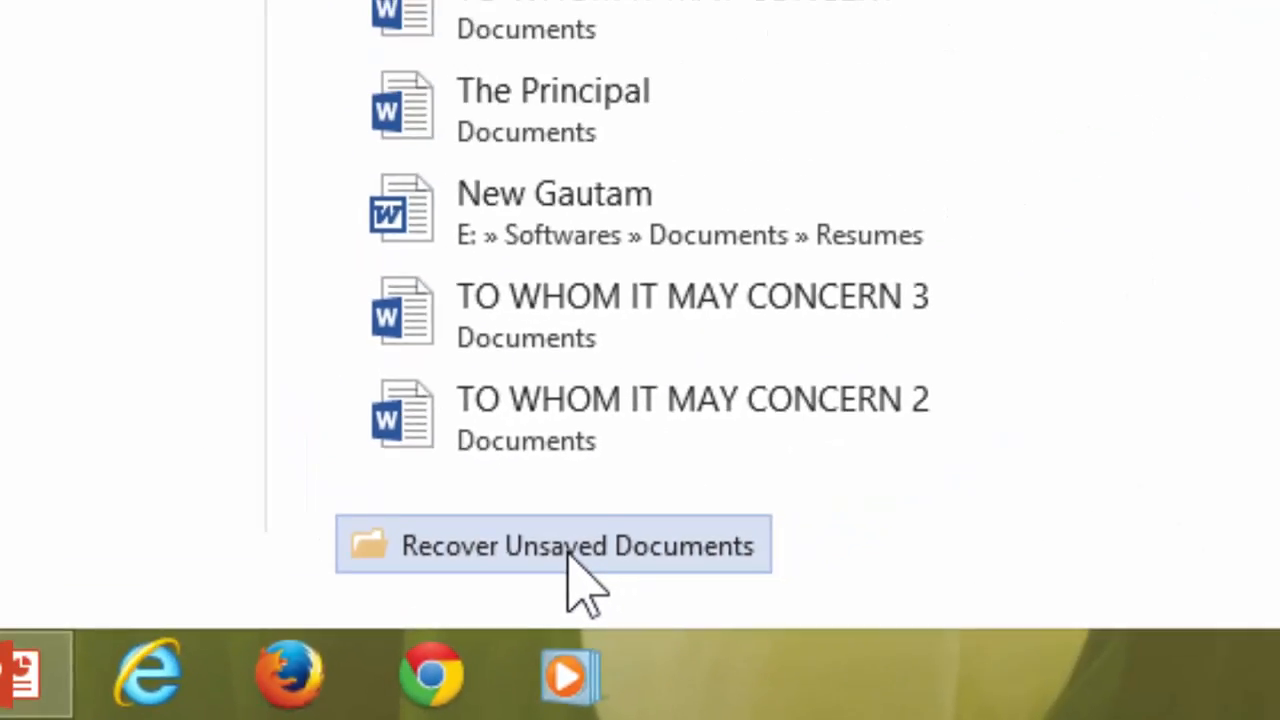
click(552, 544)
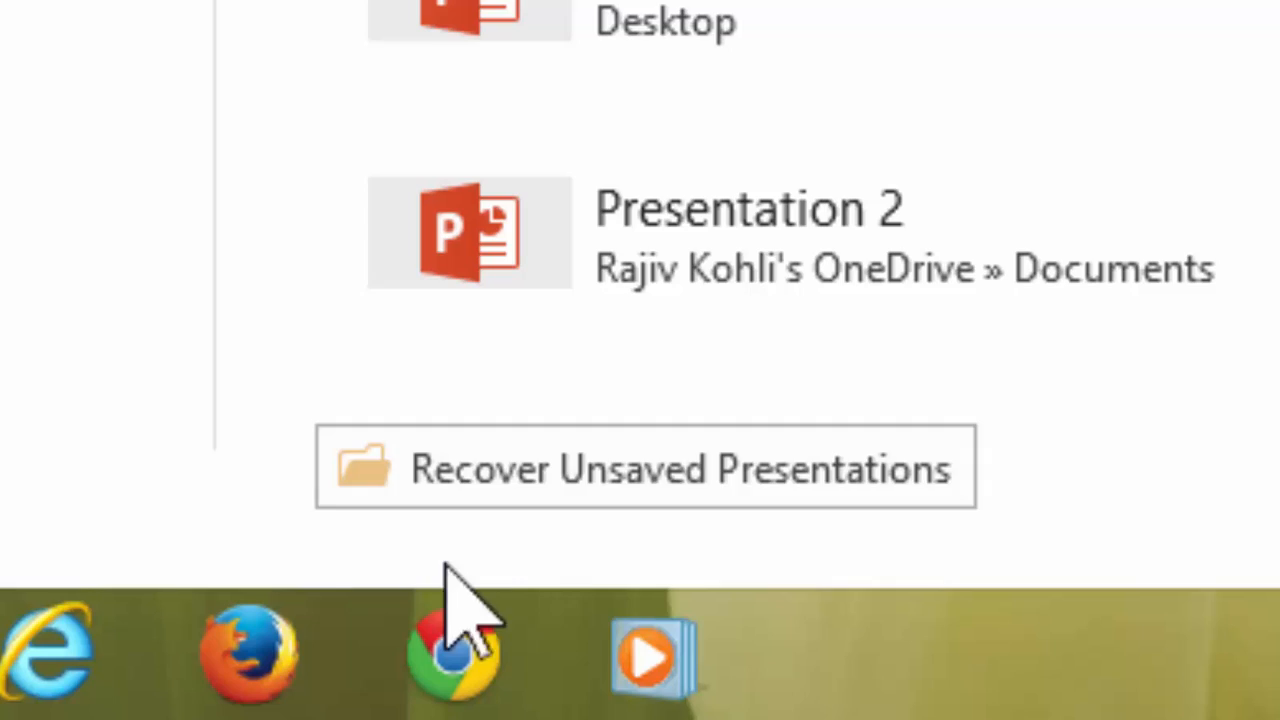
mouse_move(590, 524)
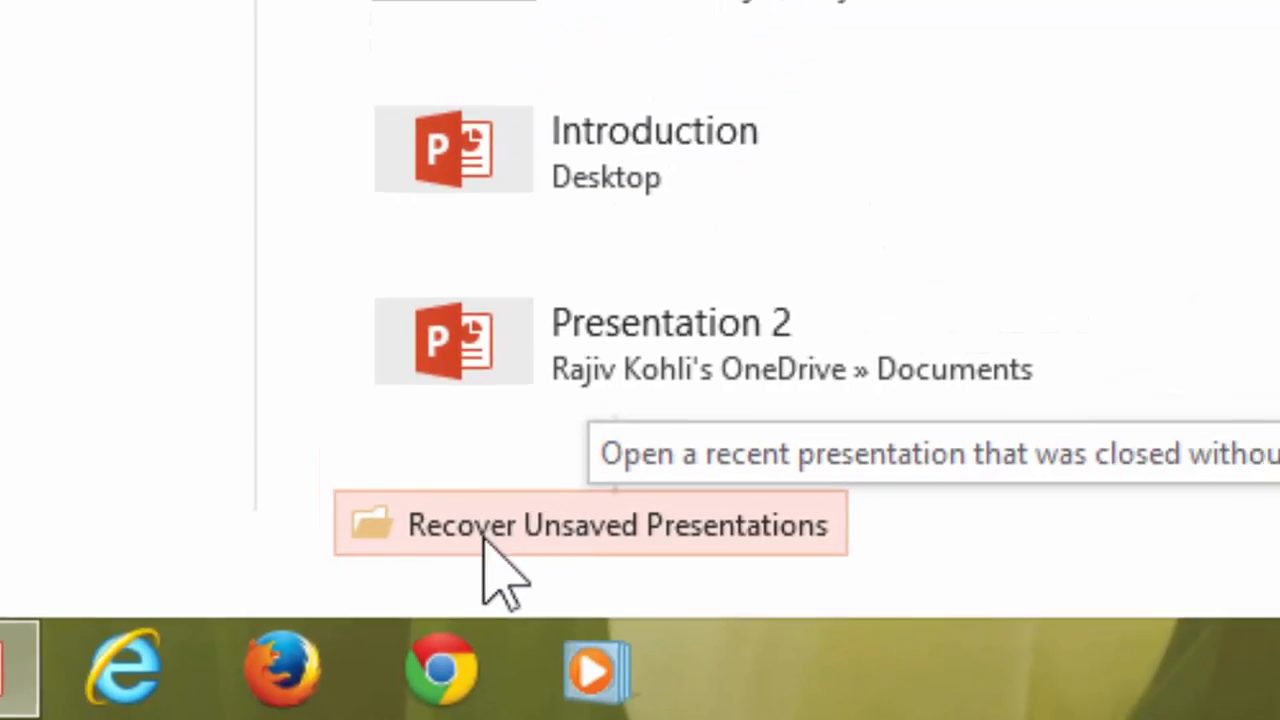
click(590, 524)
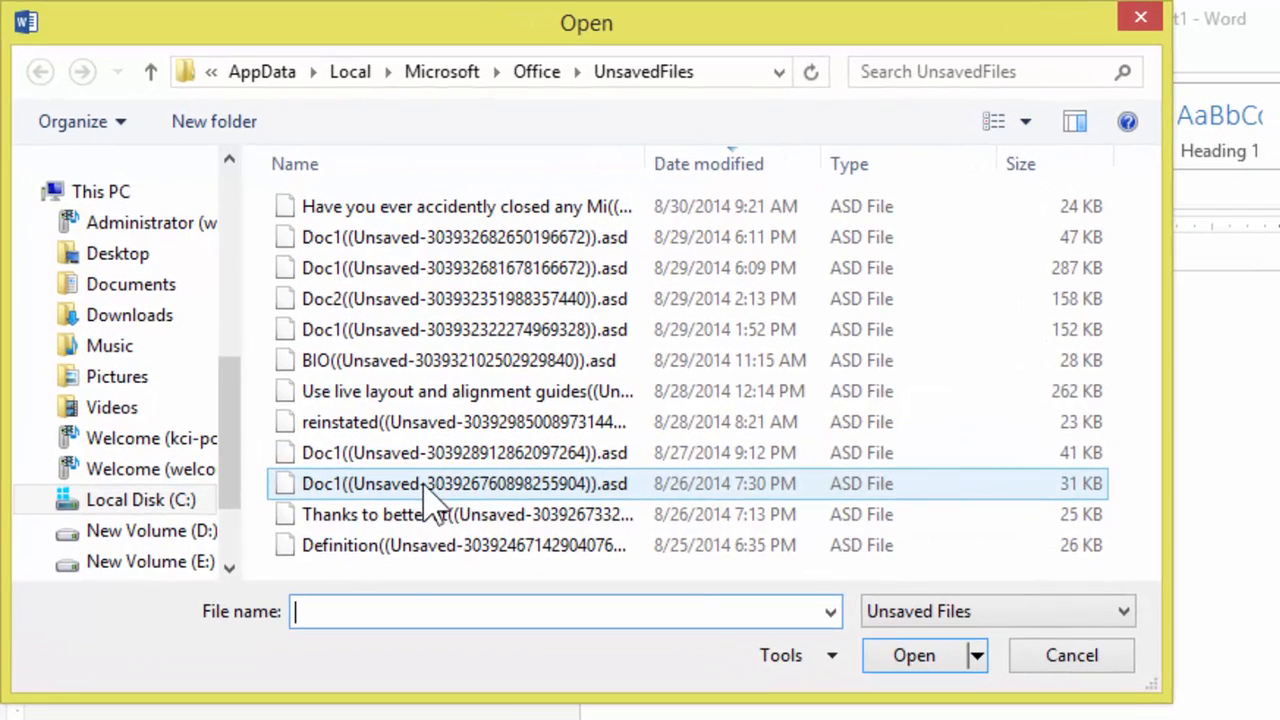
Open the latest unsaved draft and save it permanently as 'Auto Save Recovery'
click(464, 544)
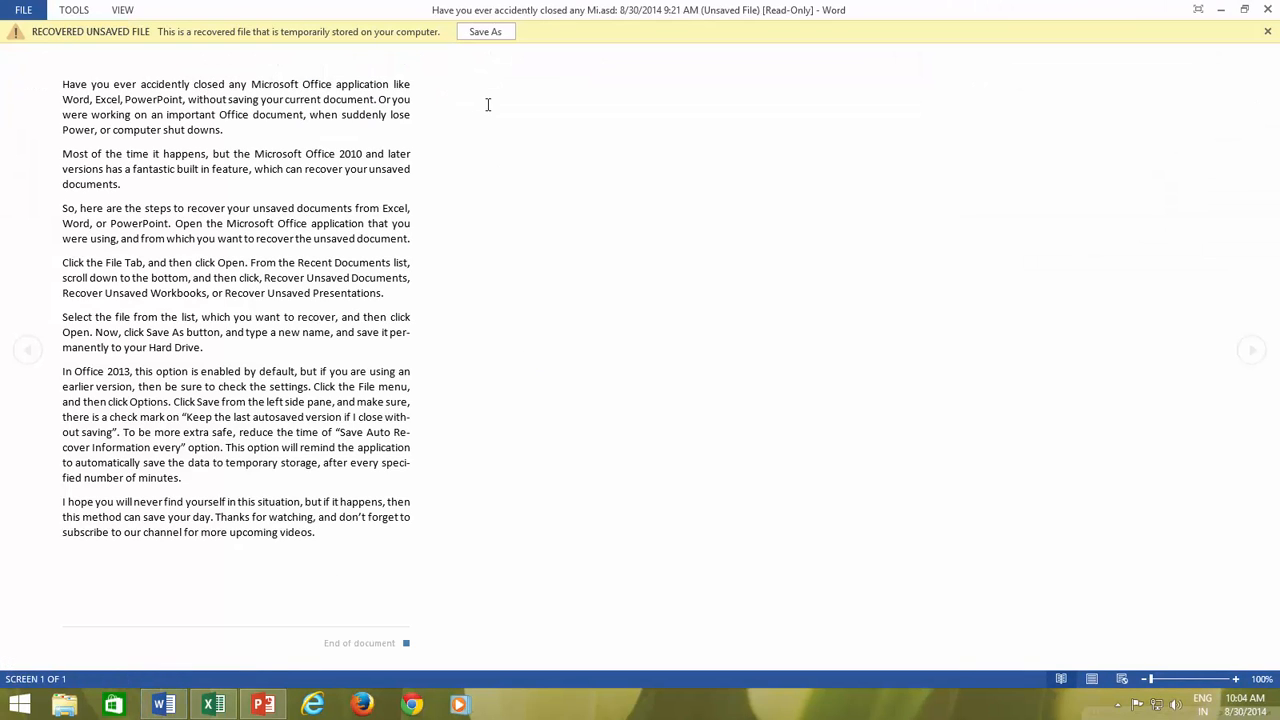
click(484, 32)
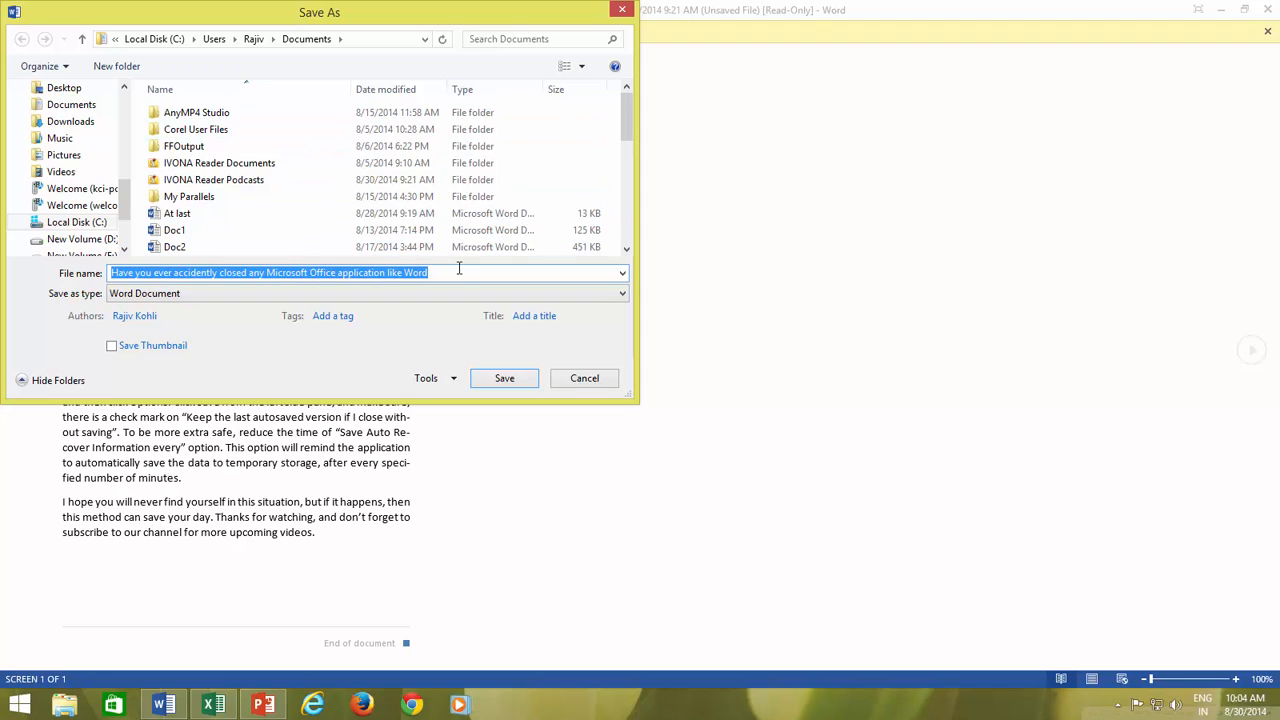
text(Auto Save Recovery)
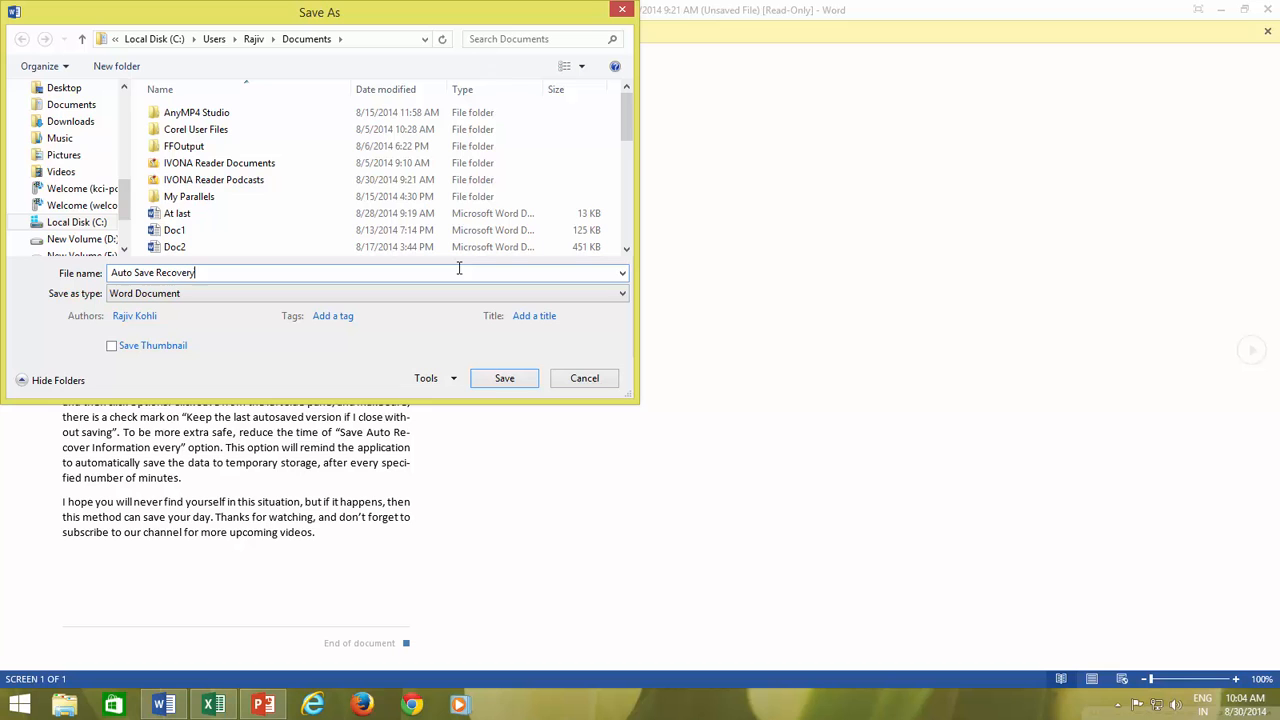
click(504, 378)
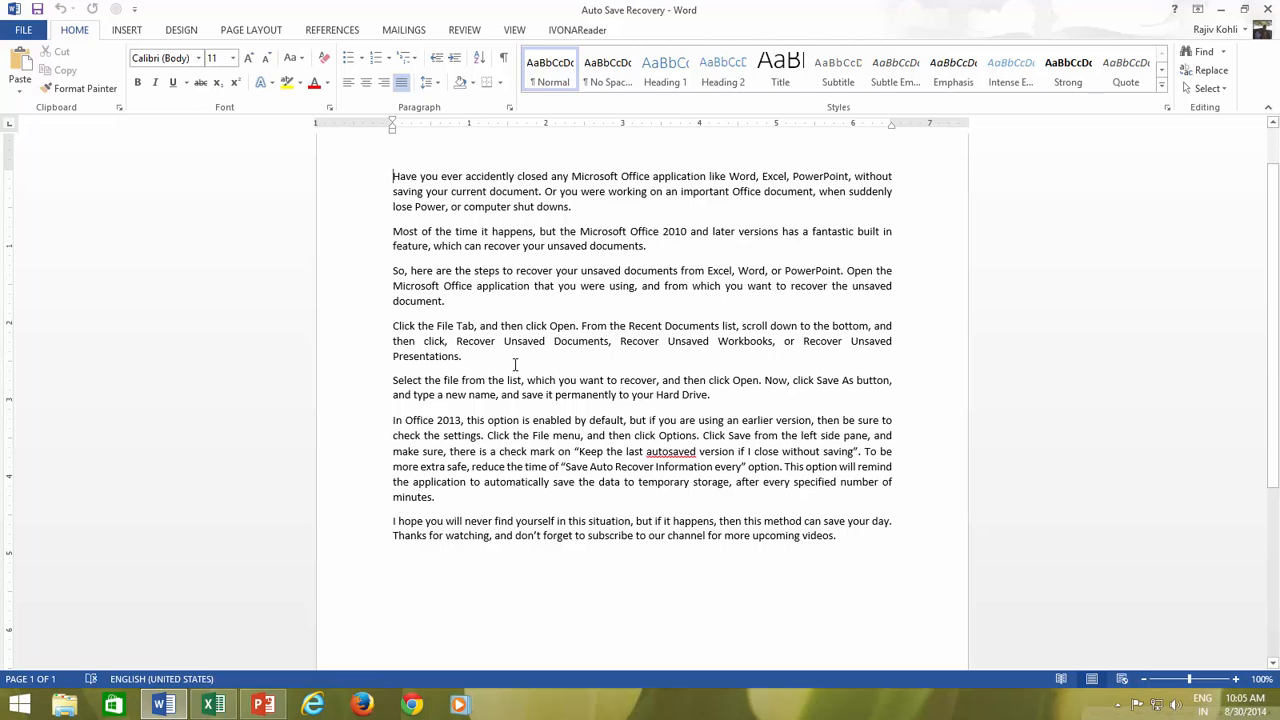
In Word Options Save settings, lower the AutoRecover interval to 7 minutes and apply
click(22, 30)
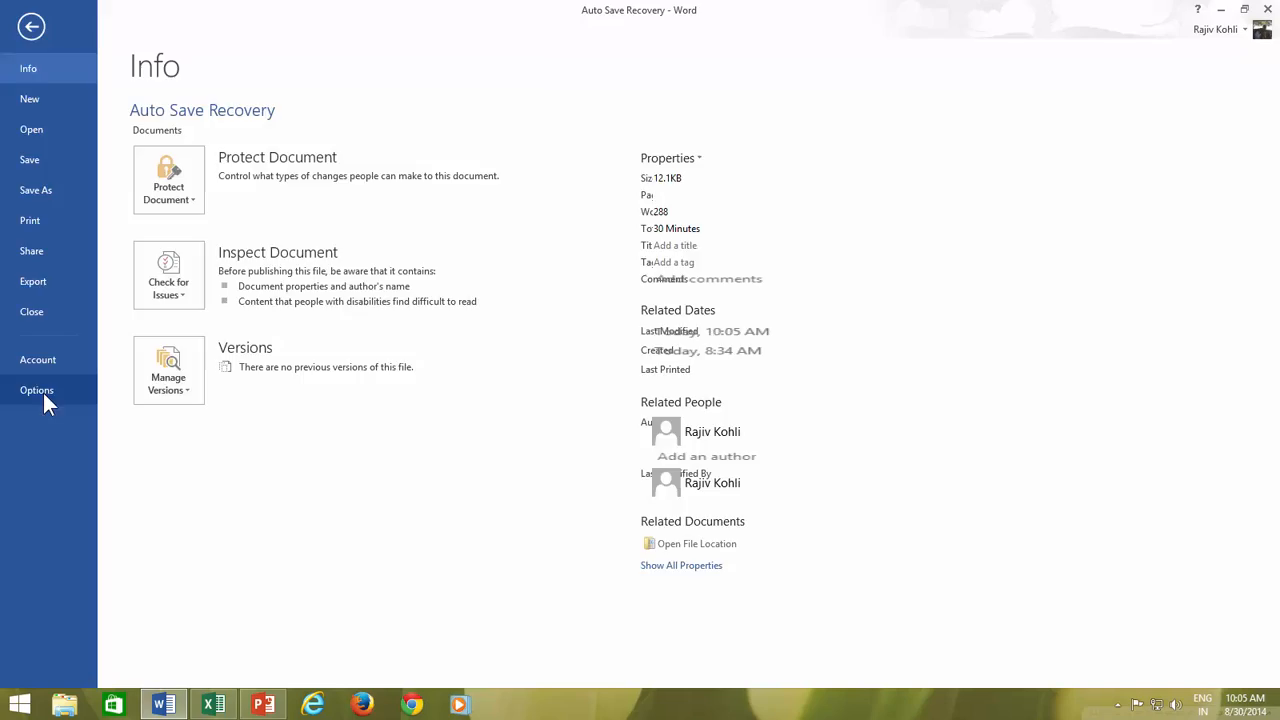
click(36, 390)
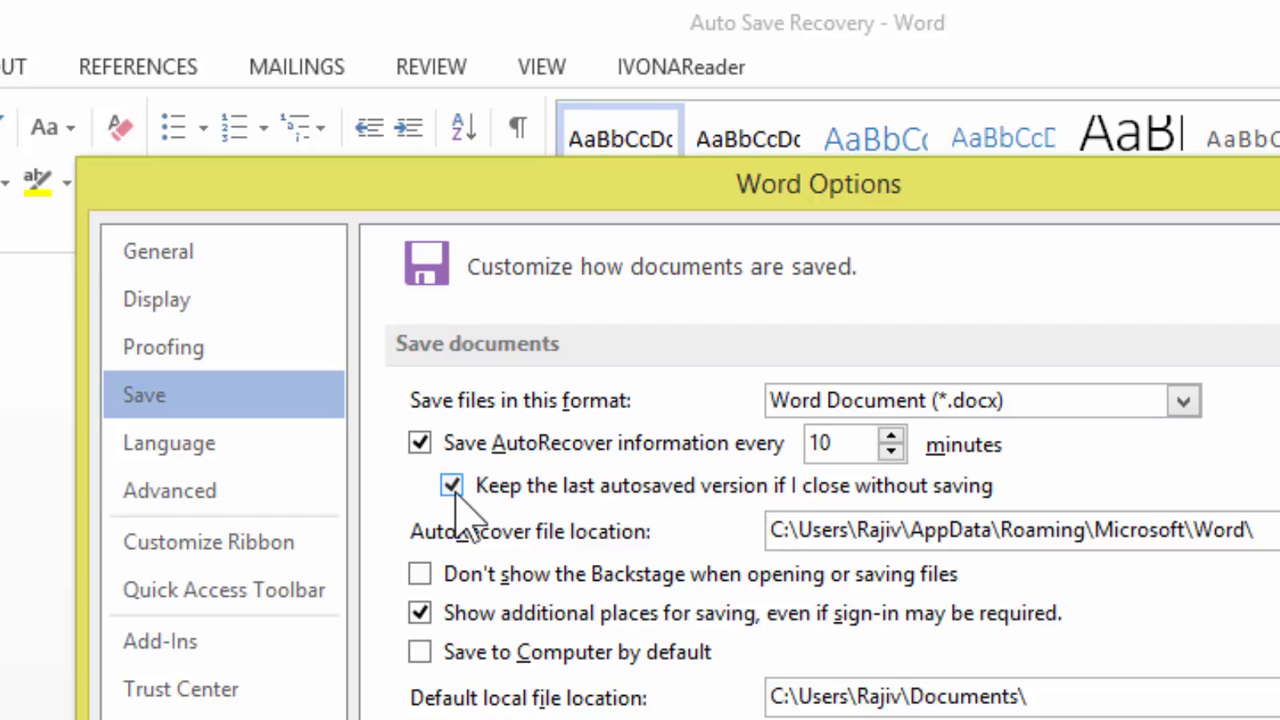
mouse_move(880, 500)
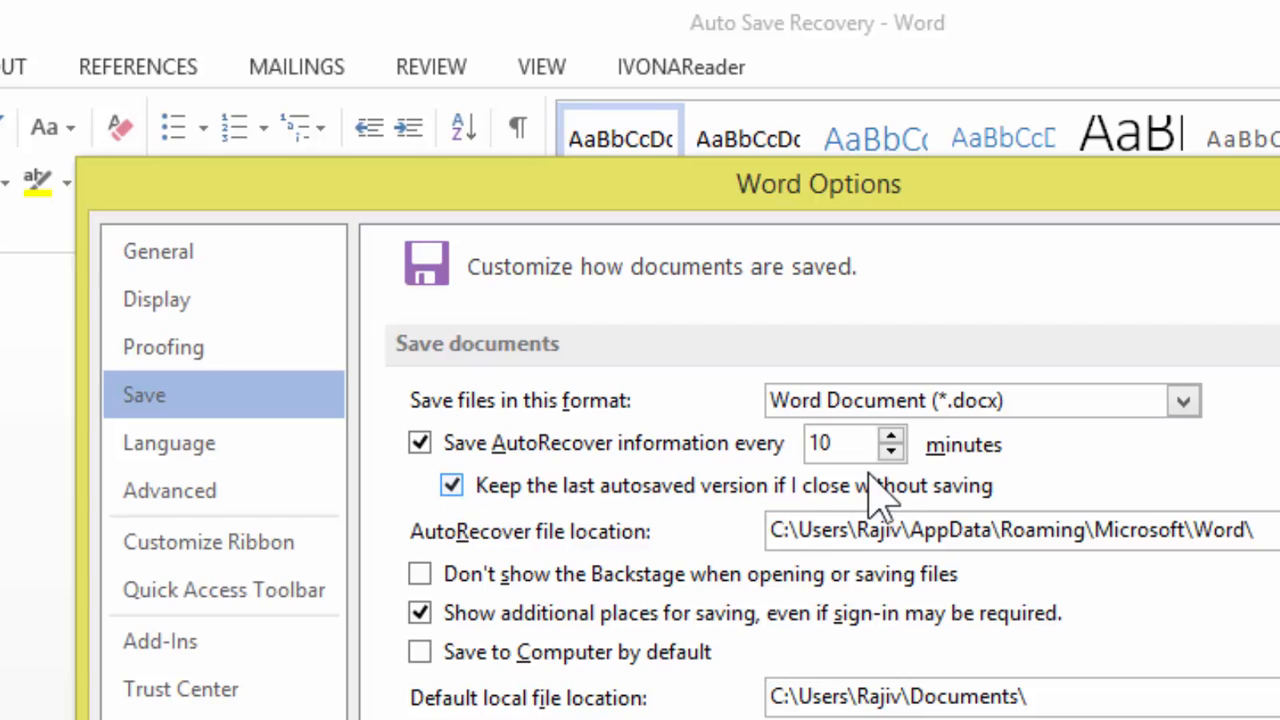
click(892, 452)
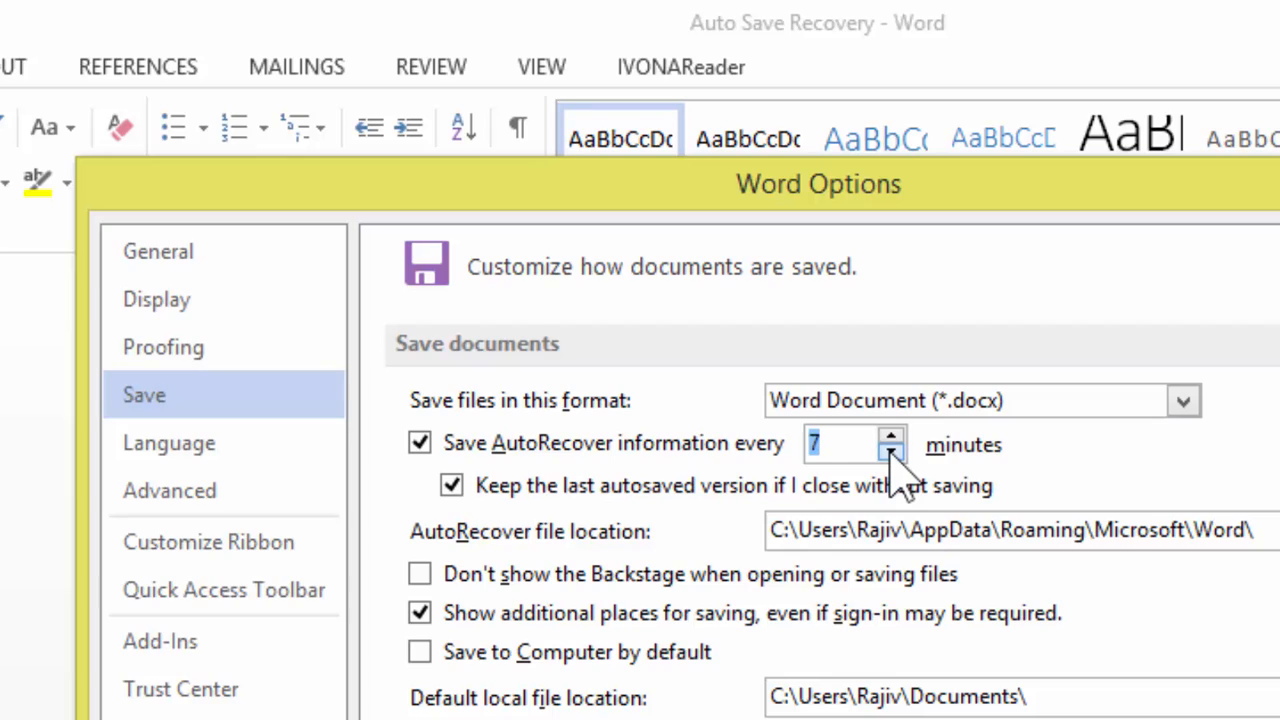
click(892, 452)
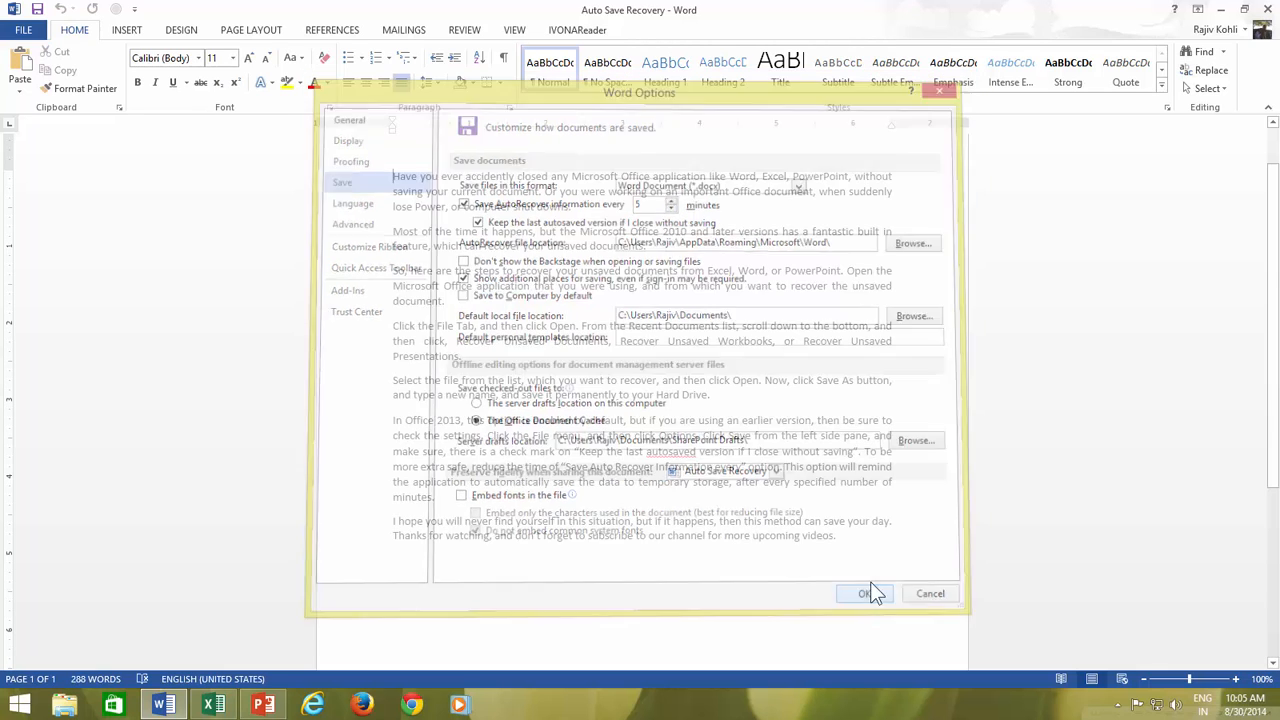
click(864, 592)
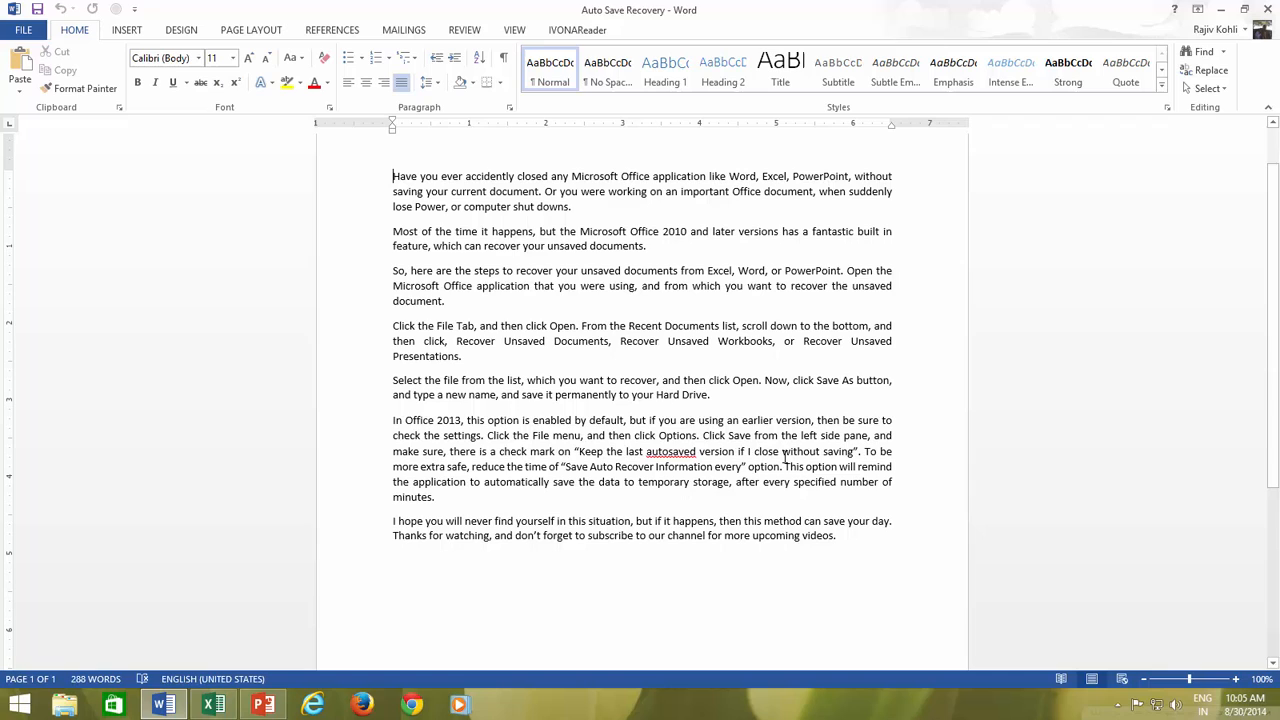